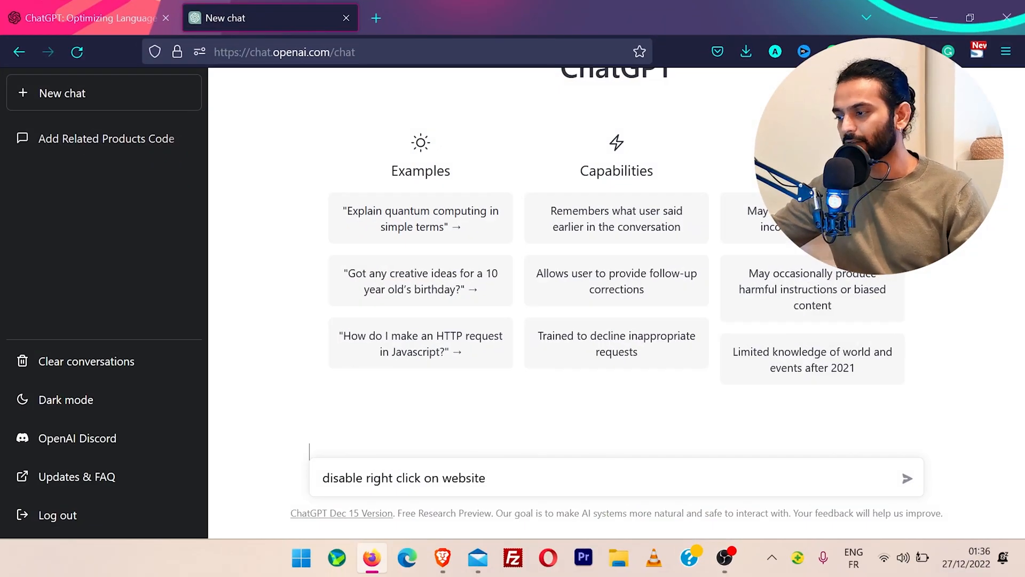
Get ChatGPT's right-click-disabling JavaScript snippet and highlight its warning about frustrating users
{"action": "left_click", "coordinate": [908, 479]}
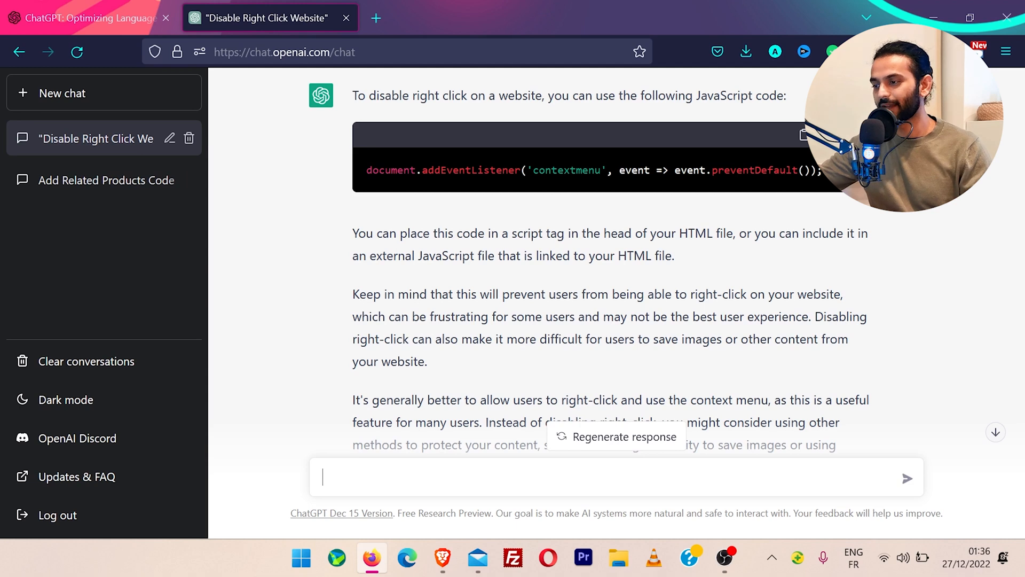
{"action": "scroll", "scroll_direction": "down", "scroll_amount": 3}
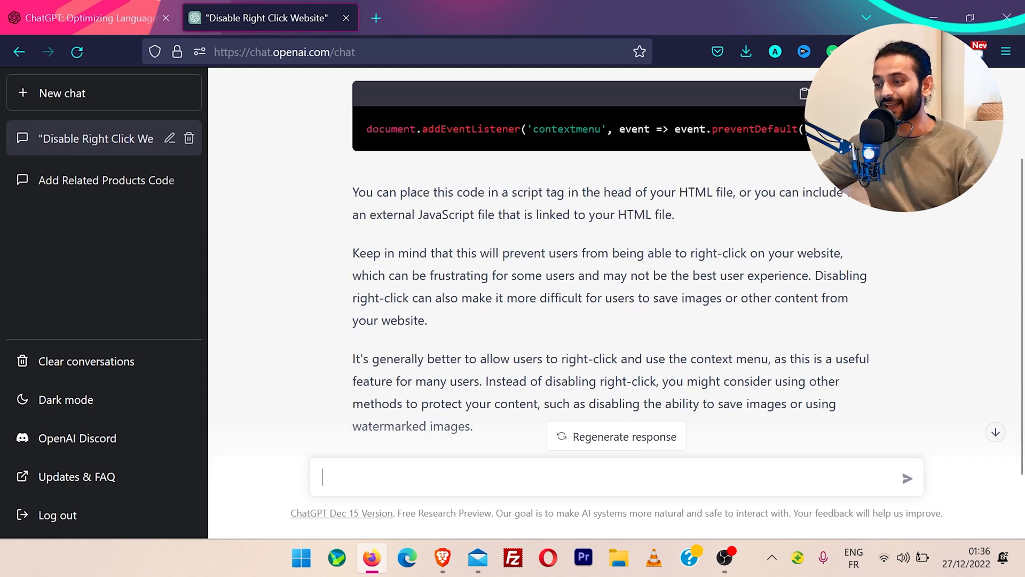
{"action": "left_click_drag", "start_coordinate": [359, 253], "coordinate": [587, 253]}
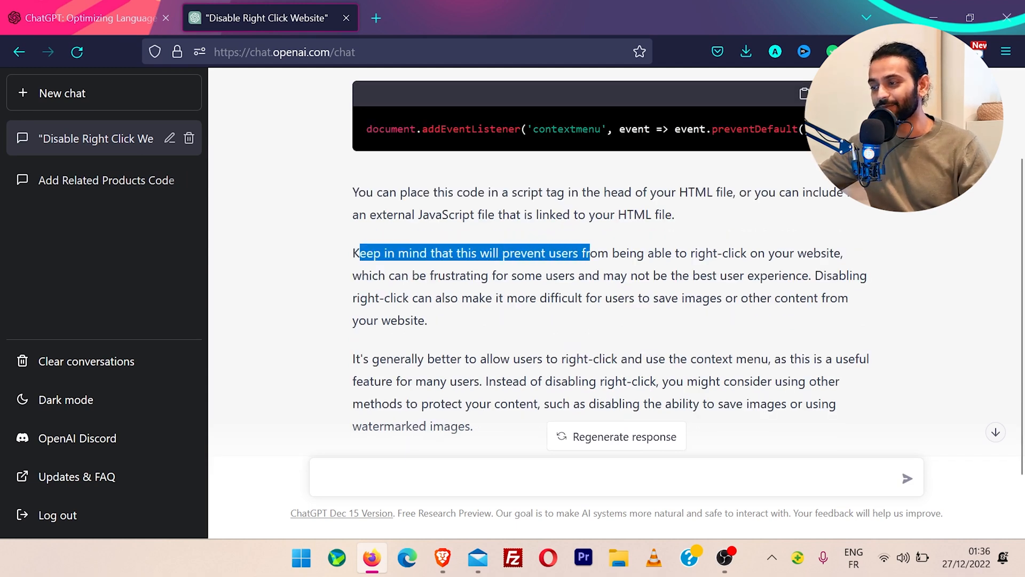
{"action": "left_click_drag", "start_coordinate": [588, 253], "coordinate": [672, 253]}
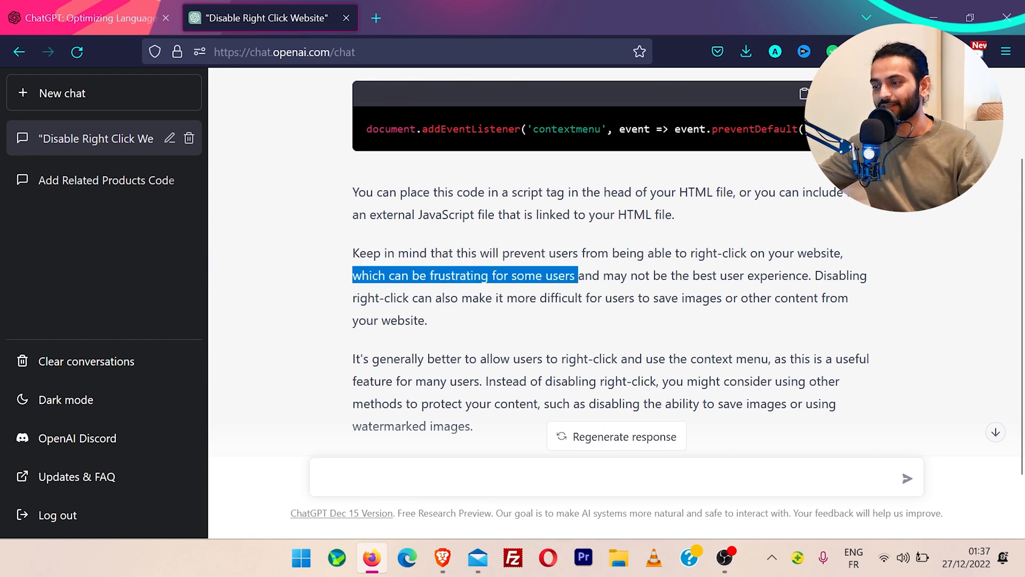
{"action": "mouse_move", "coordinate": [278, 359]}
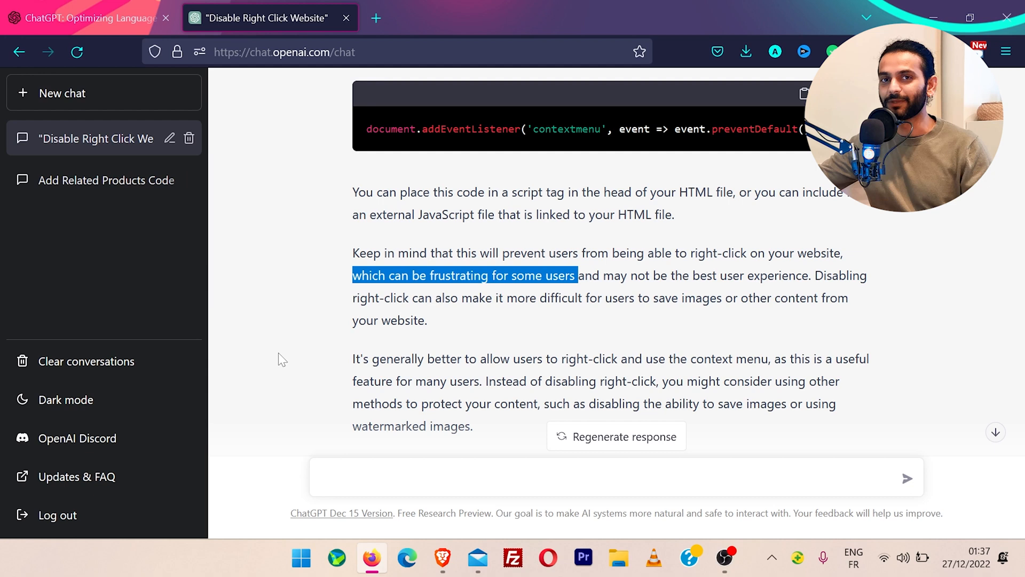
Ask ChatGPT to 'create a wordpress plugin for this' and read through the plugin header and wp_footer hook answer
{"action": "type", "text": "create a wordpress plugin for this"}
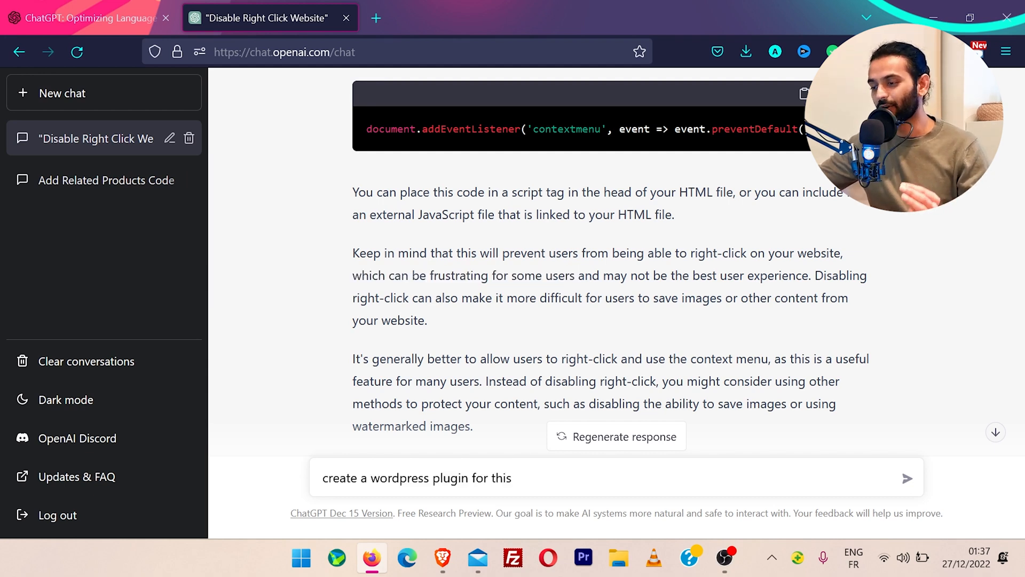
{"action": "left_click", "coordinate": [907, 478]}
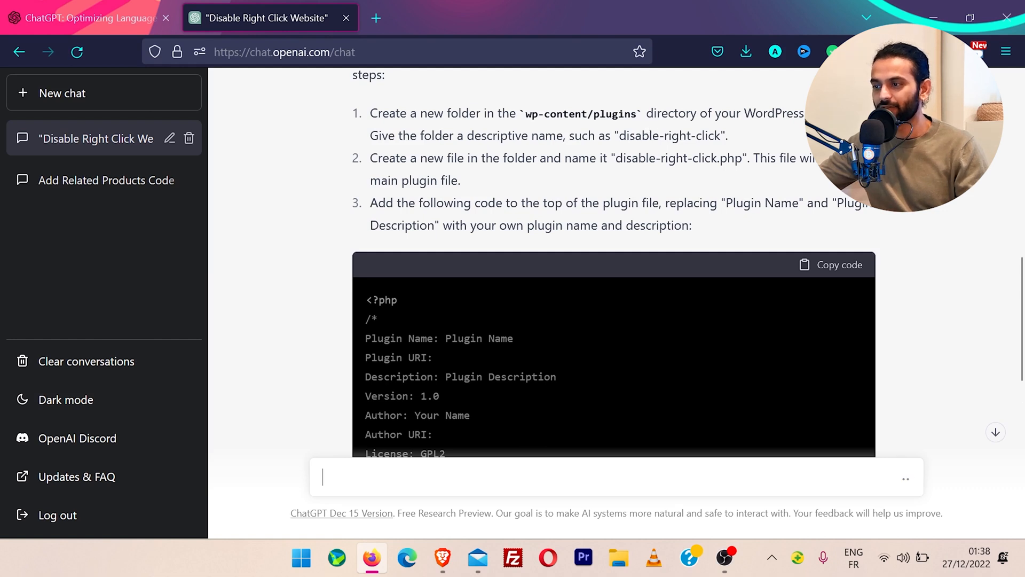
{"action": "scroll", "scroll_direction": "down", "scroll_amount": 3}
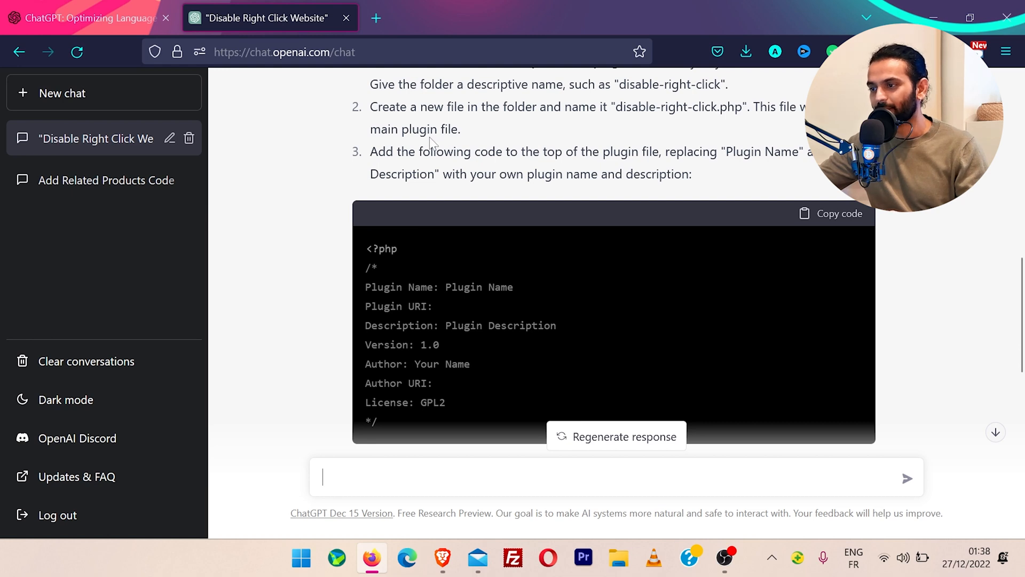
{"action": "scroll", "scroll_direction": "down", "scroll_amount": 3}
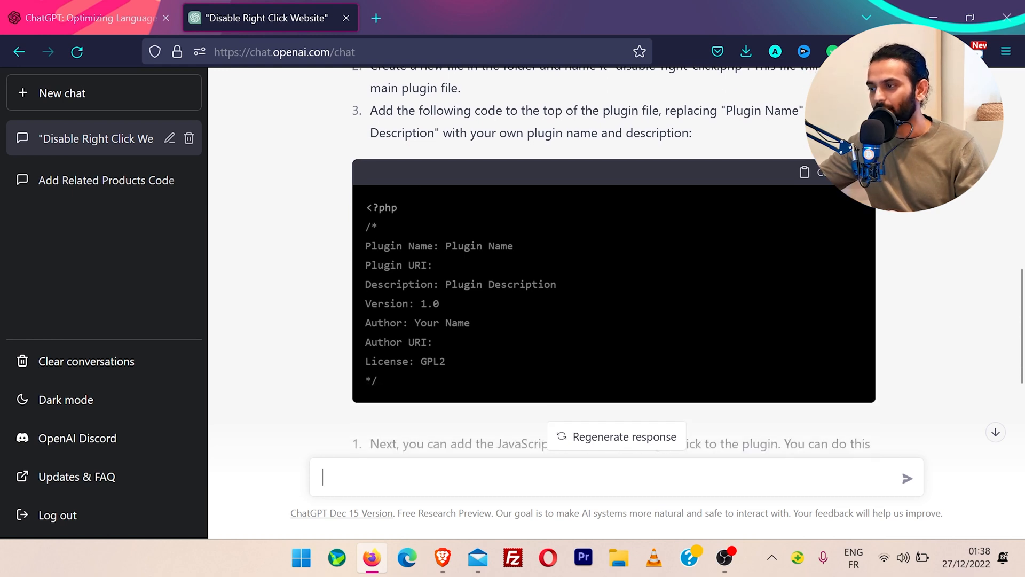
{"action": "scroll", "scroll_direction": "down", "scroll_amount": 3}
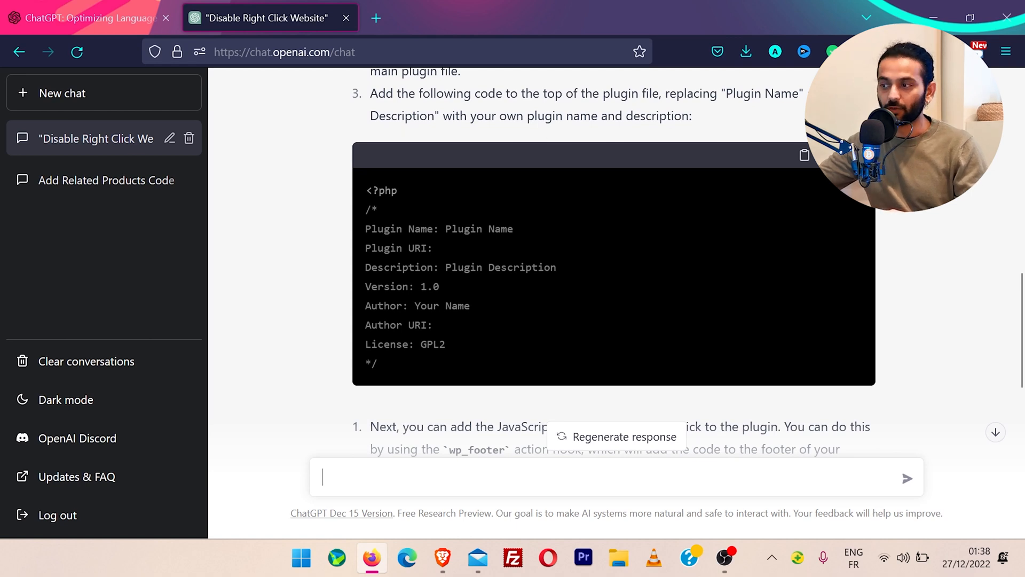
{"action": "scroll", "scroll_direction": "down", "scroll_amount": 3}
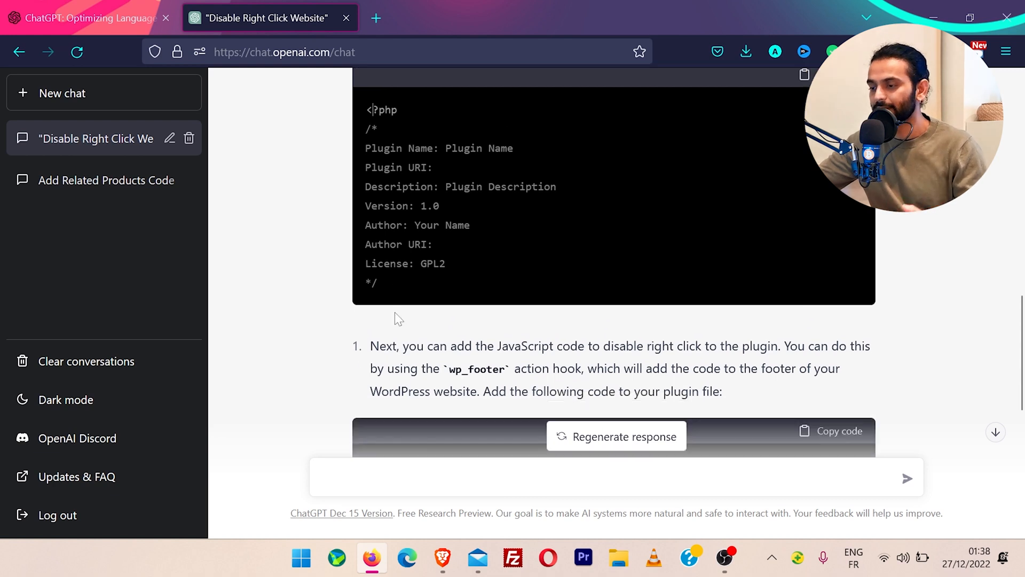
{"action": "scroll", "scroll_direction": "down", "scroll_amount": 3}
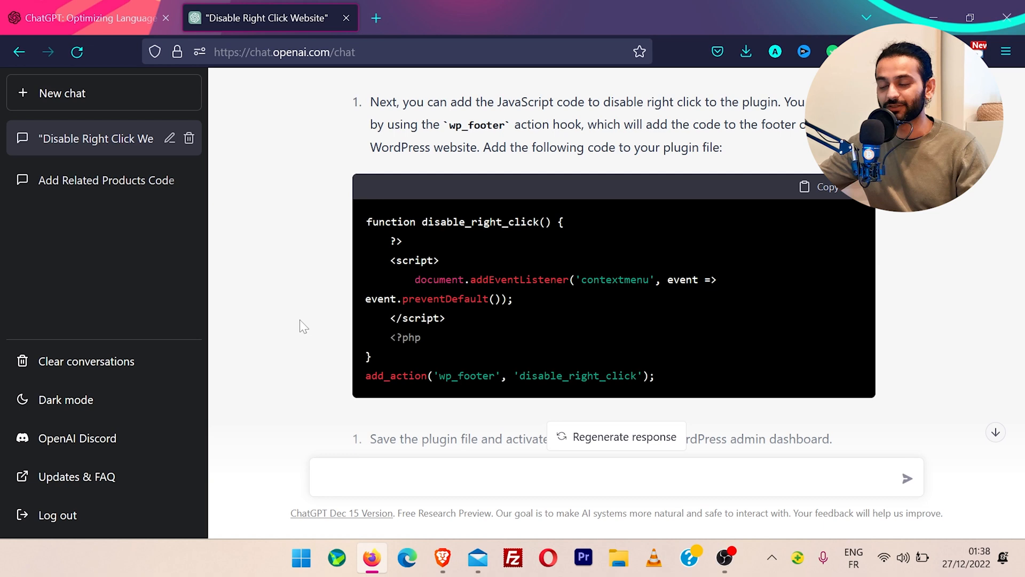
{"action": "scroll", "scroll_direction": "down", "scroll_amount": 3}
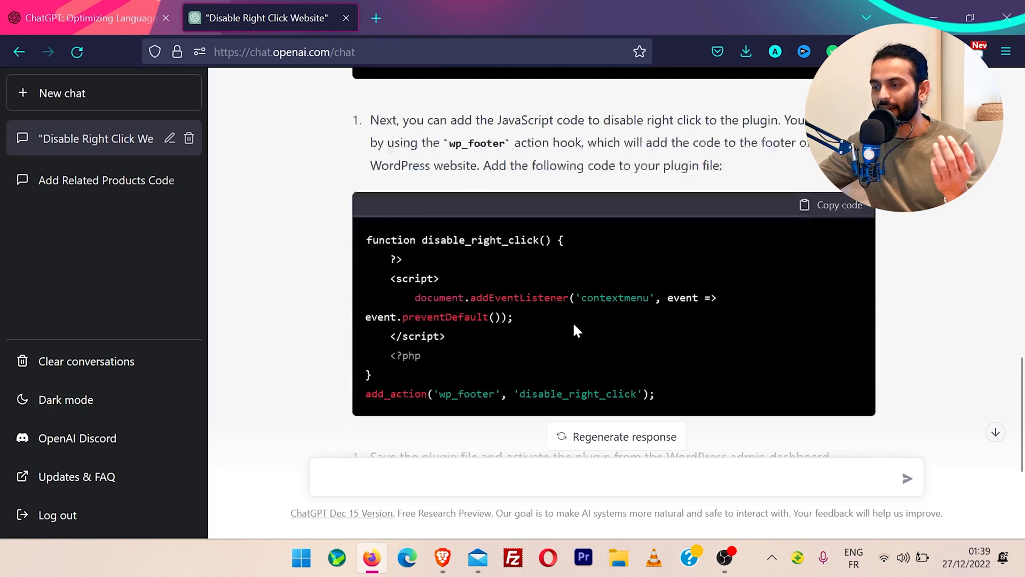
Ask ChatGPT to 'give me above code in one file' for the plugin
{"action": "type", "text": "give me above code in one file"}
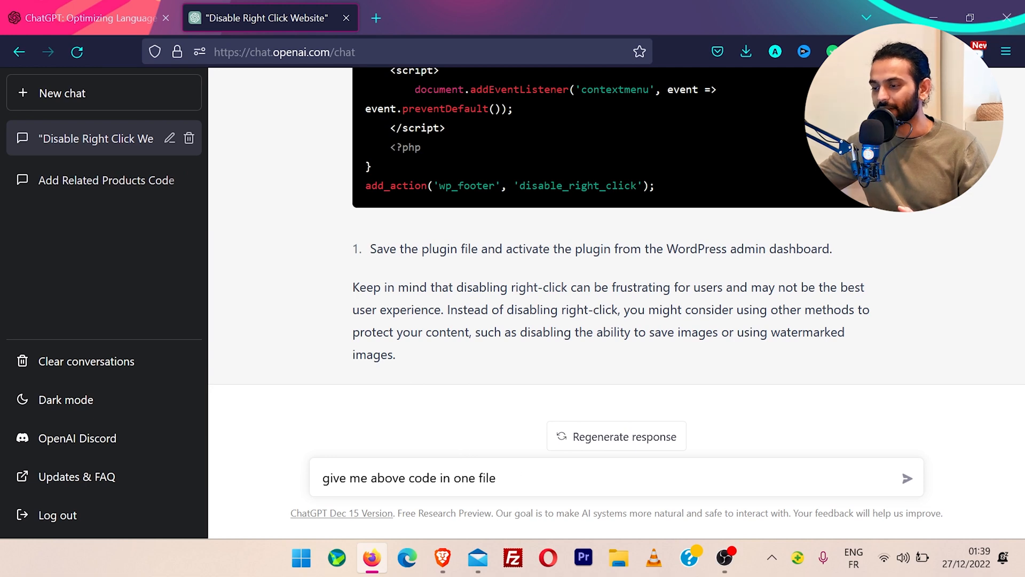
{"action": "left_click", "coordinate": [907, 479]}
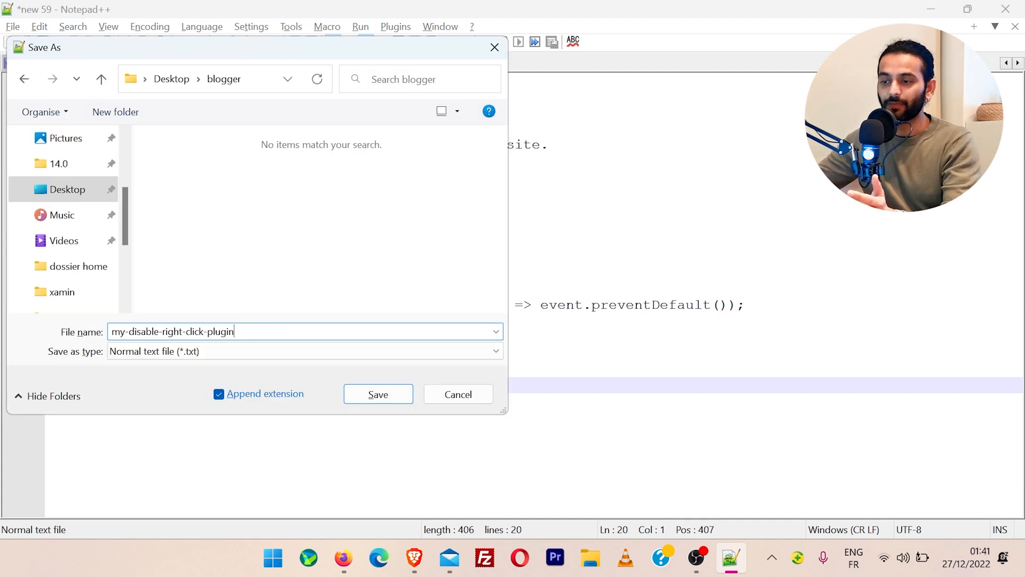
Save the code as my-disable-right-click-plugin.php and confirm the blog still allows right-clicking
{"action": "type", "text": ".p"}
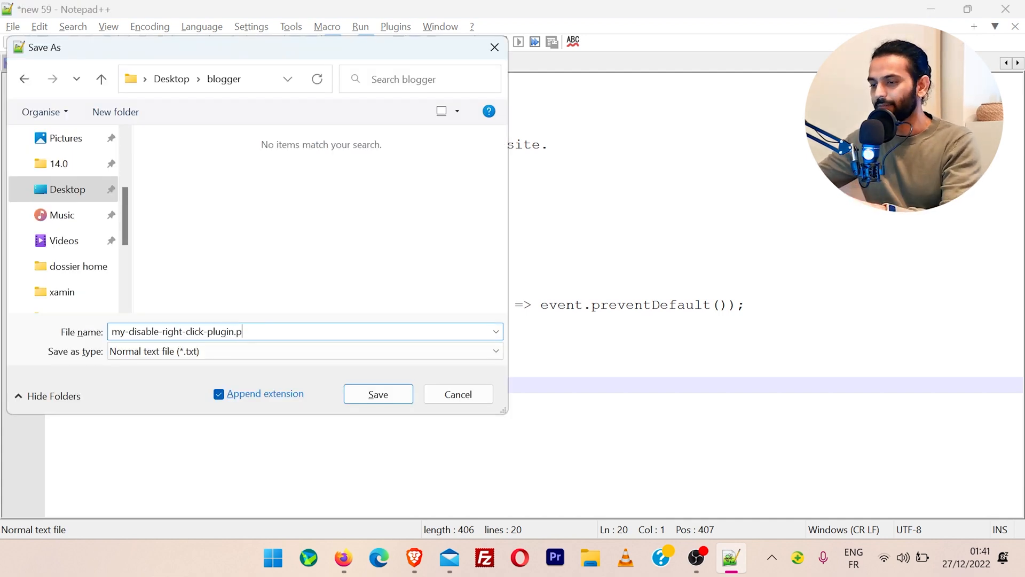
{"action": "type", "text": "hp"}
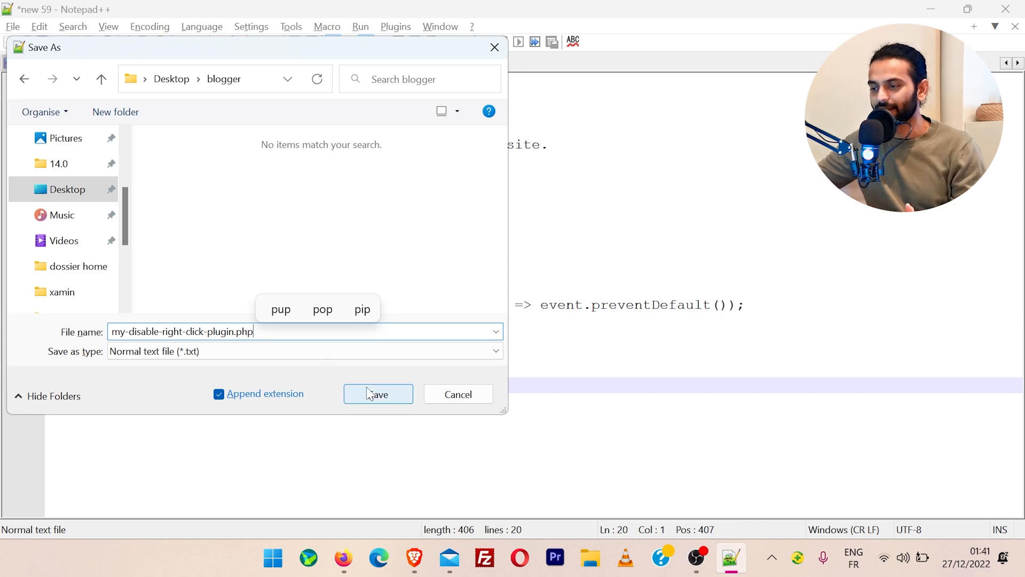
{"action": "left_click", "coordinate": [378, 394]}
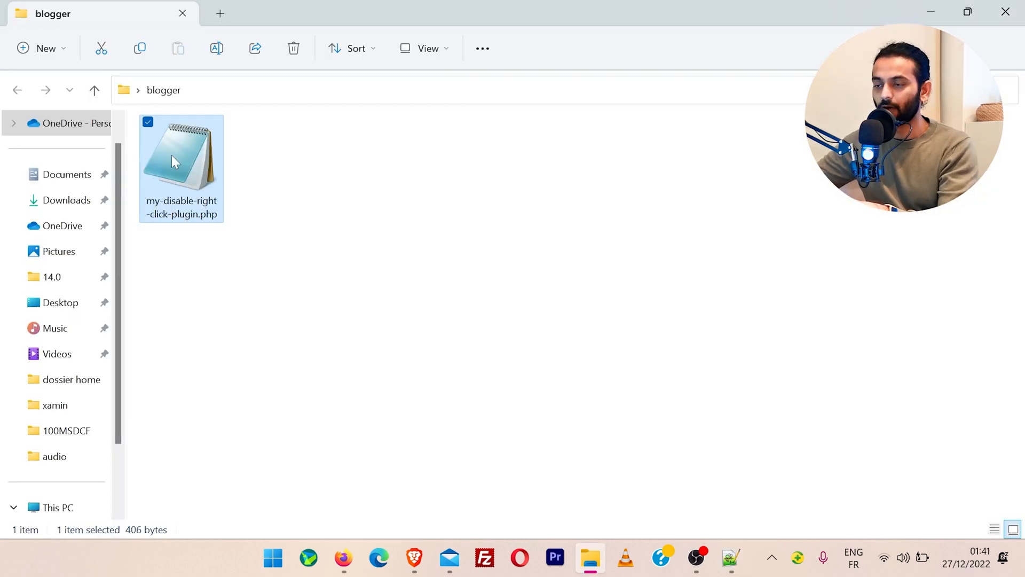
{"action": "right_click", "coordinate": [182, 160]}
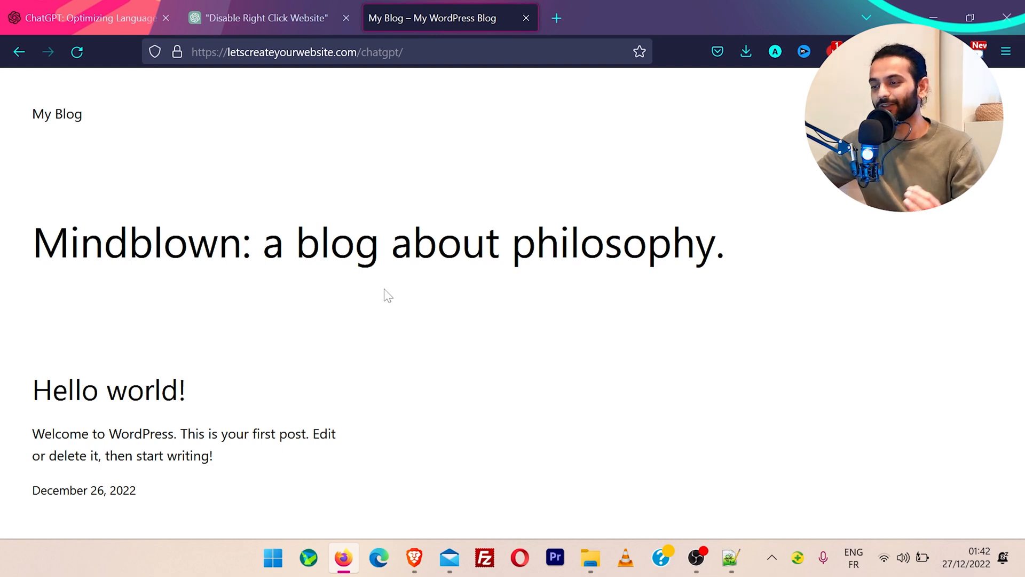
{"action": "right_click", "coordinate": [388, 301]}
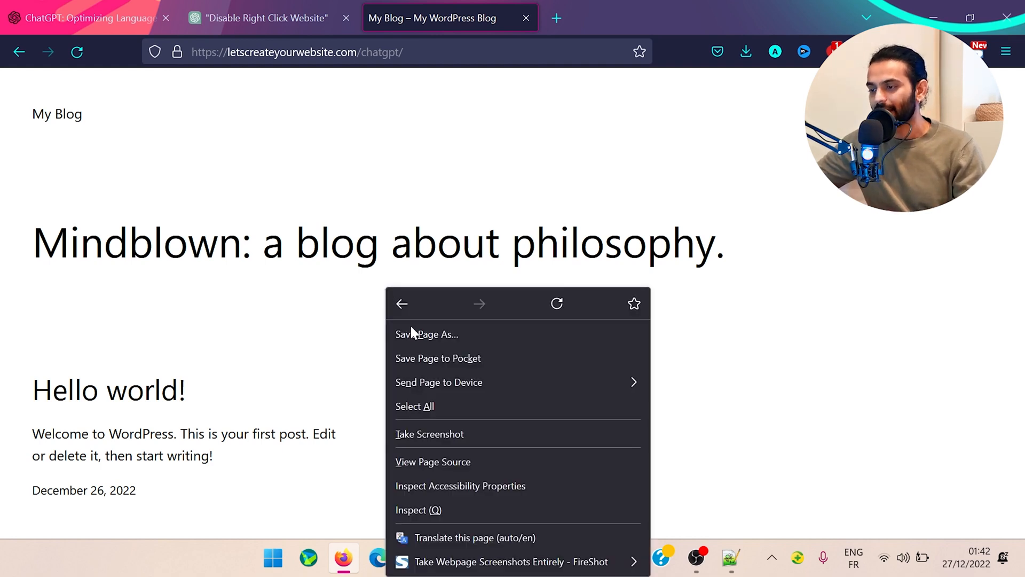
{"action": "mouse_move", "coordinate": [328, 288]}
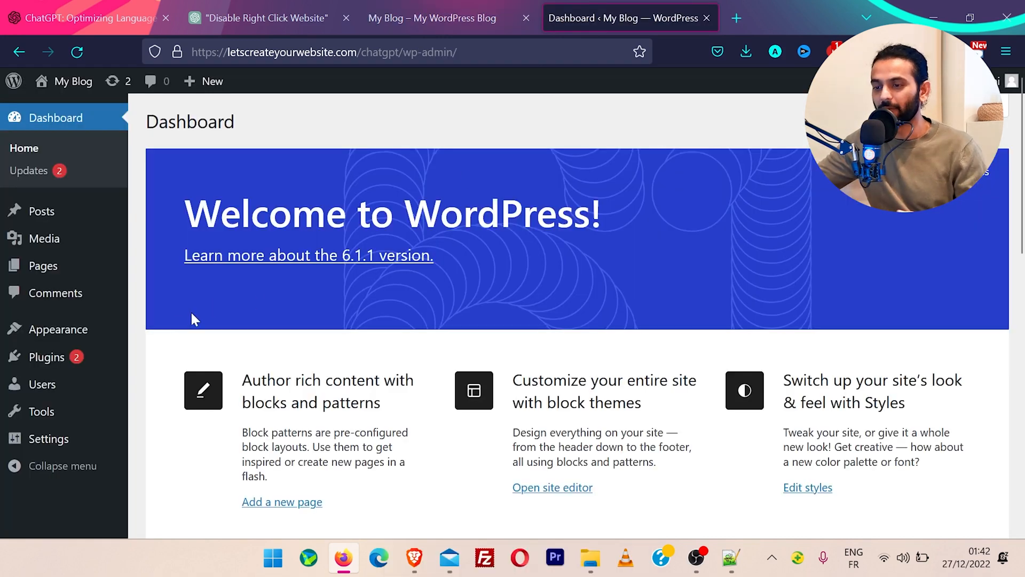
{"action": "mouse_move", "coordinate": [47, 357]}
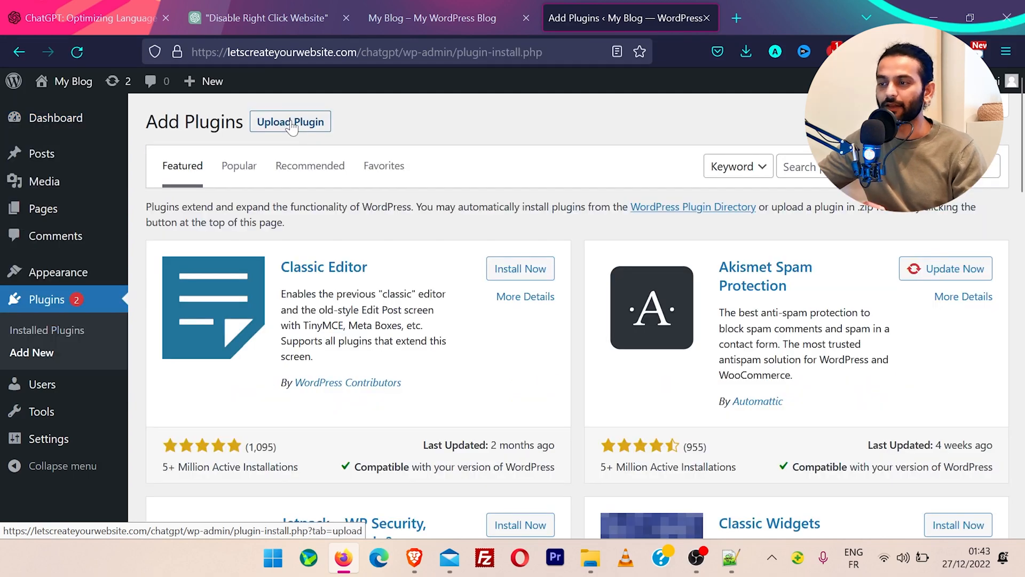
Upload my-disable-right-click-plugin.zip via Upload Plugin and run Install Now
{"action": "left_click", "coordinate": [290, 121]}
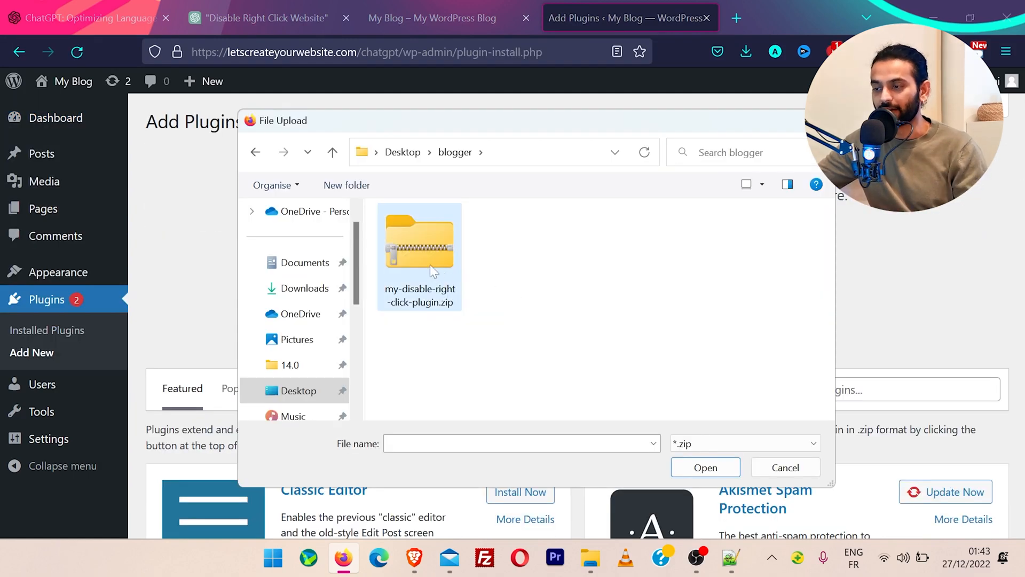
{"action": "left_click", "coordinate": [704, 467]}
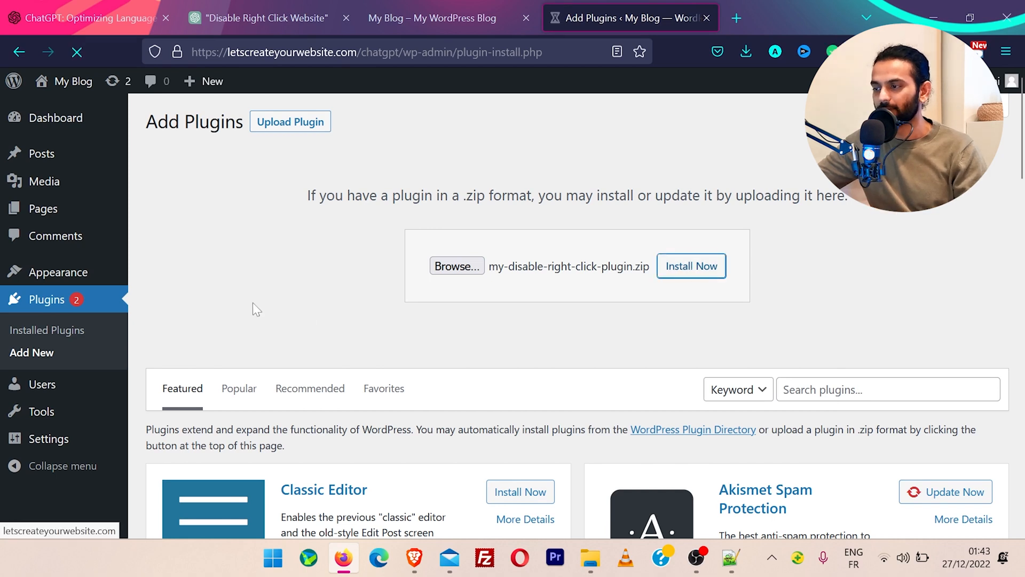
{"action": "left_click", "coordinate": [691, 266]}
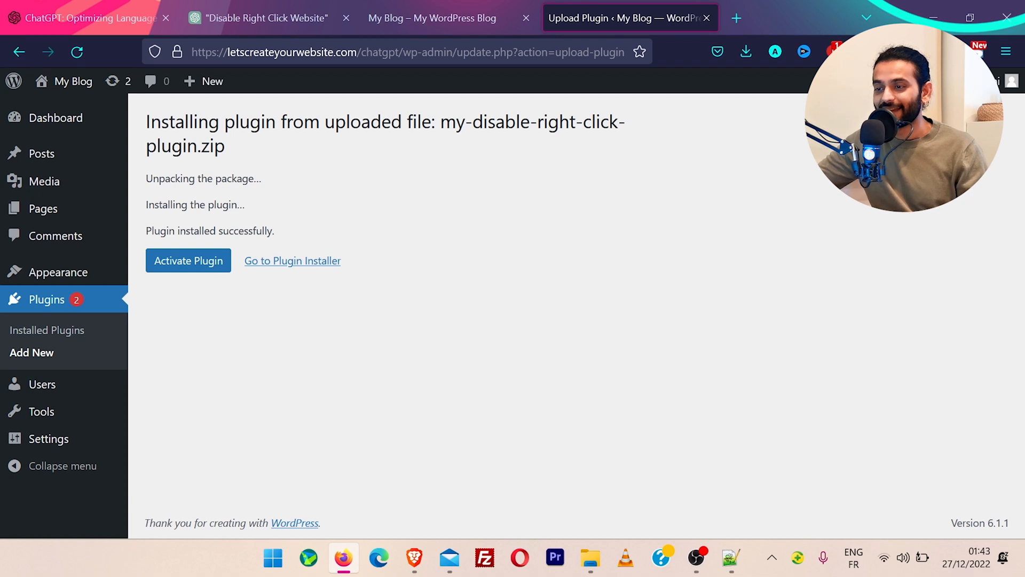
Activate the Disable Right Click plugin and switch to the blog's home page for testing
{"action": "left_click_drag", "start_coordinate": [147, 230], "coordinate": [257, 231]}
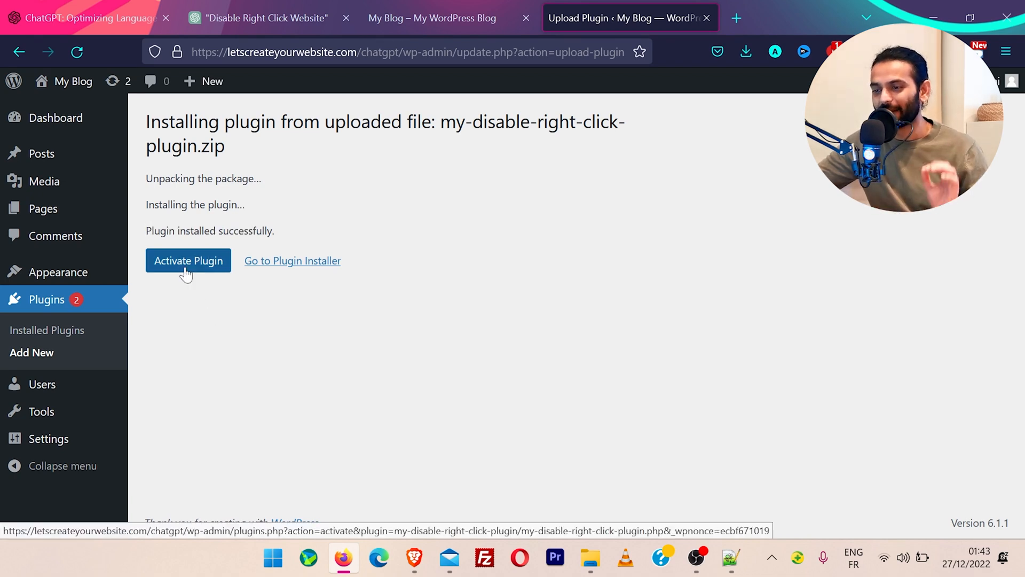
{"action": "left_click", "coordinate": [188, 261]}
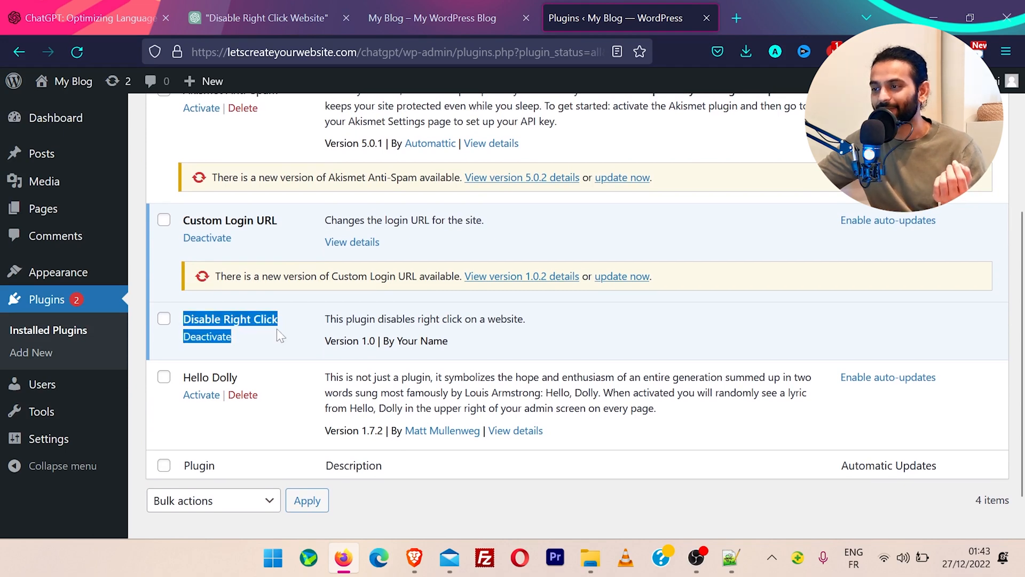
{"action": "left_click", "coordinate": [431, 19]}
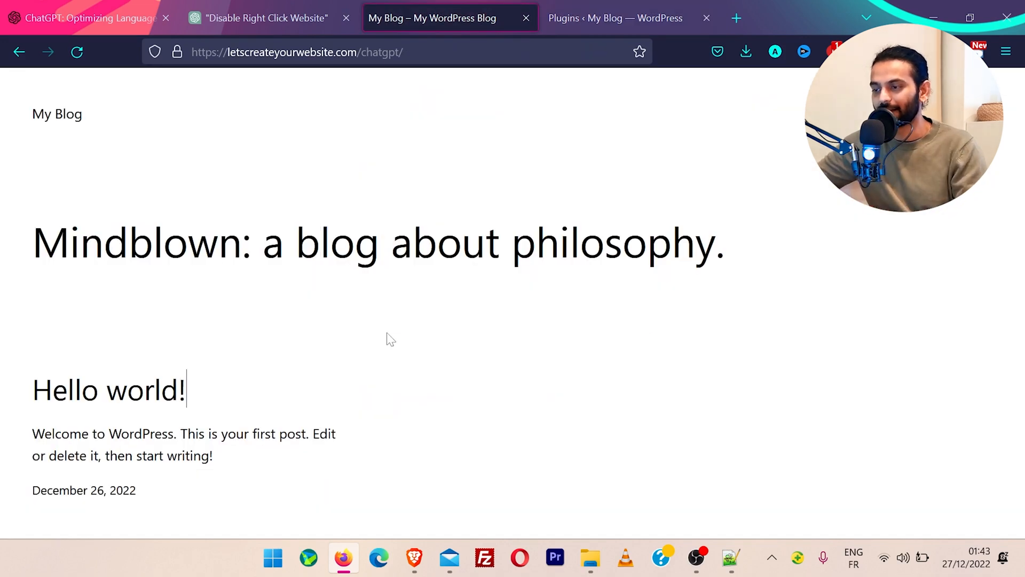